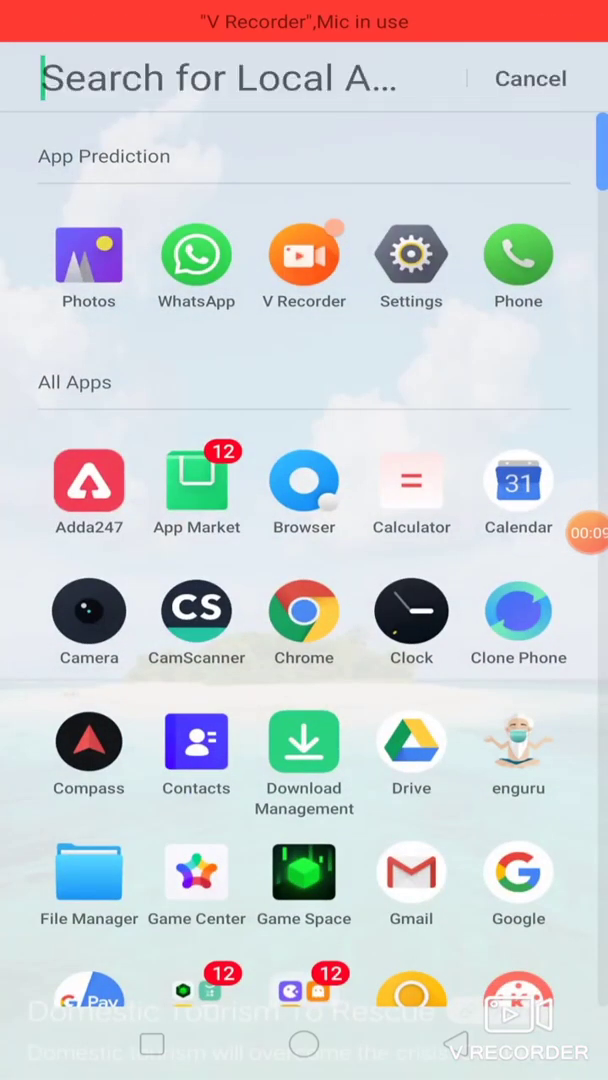
# Search the Play Store for 'pdf convertor' and locate the JPG to PDF Converter app.
pyautogui.write('pl')
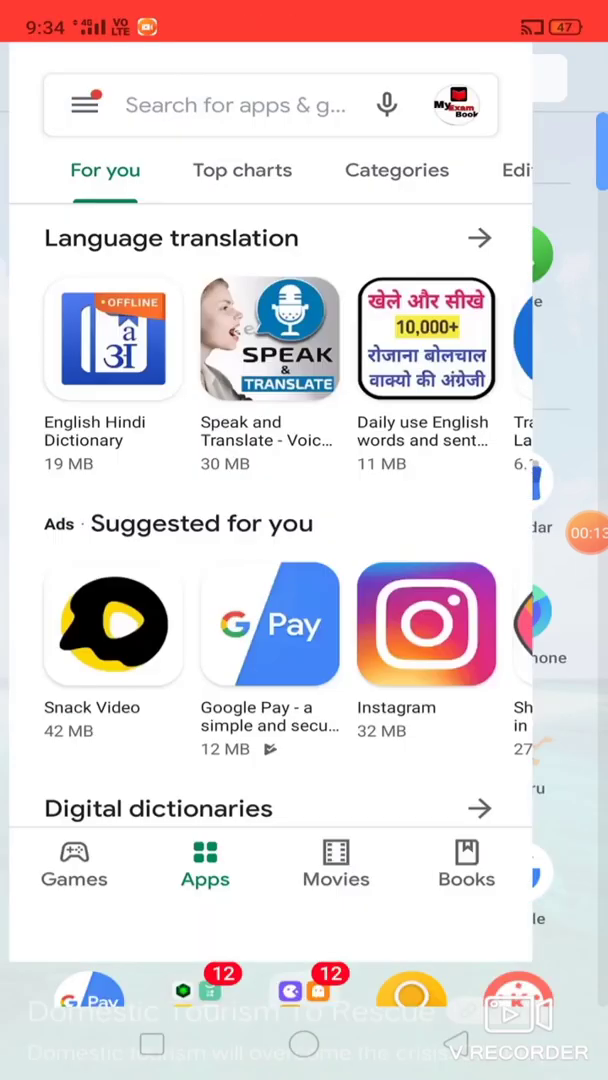
pyautogui.click(240, 104)
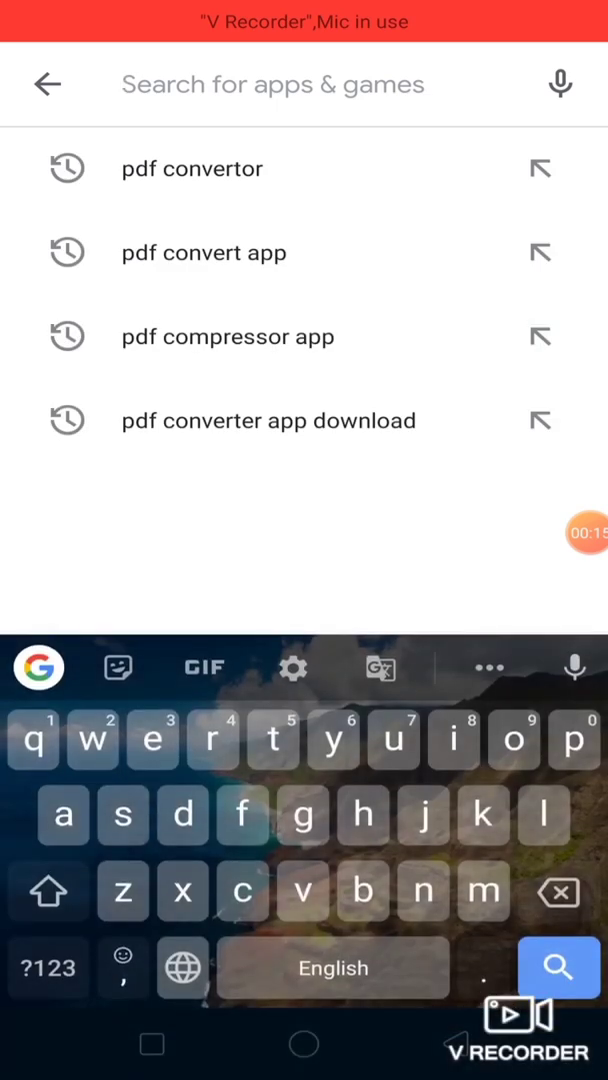
pyautogui.click(192, 168)
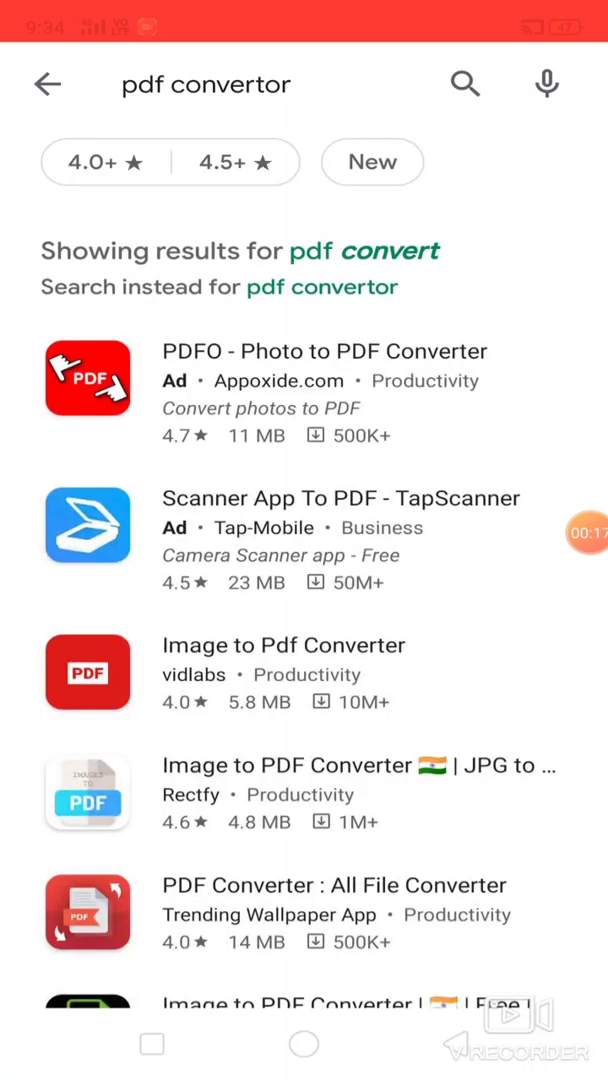
pyautogui.scroll(-3)
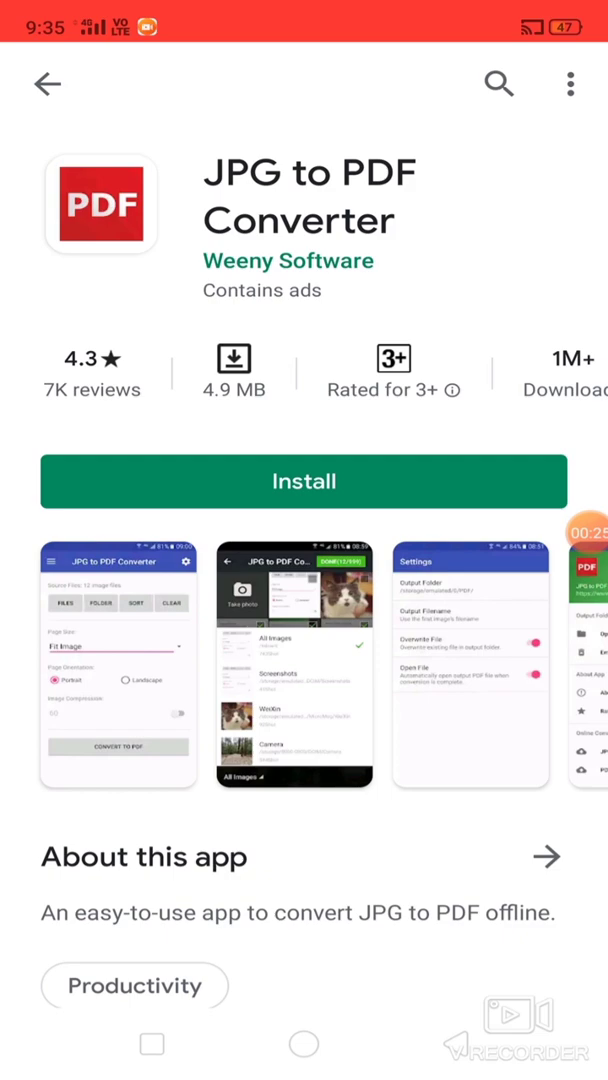
# Install JPG to PDF Converter and launch it to its main conversion screen.
pyautogui.click(304, 480)
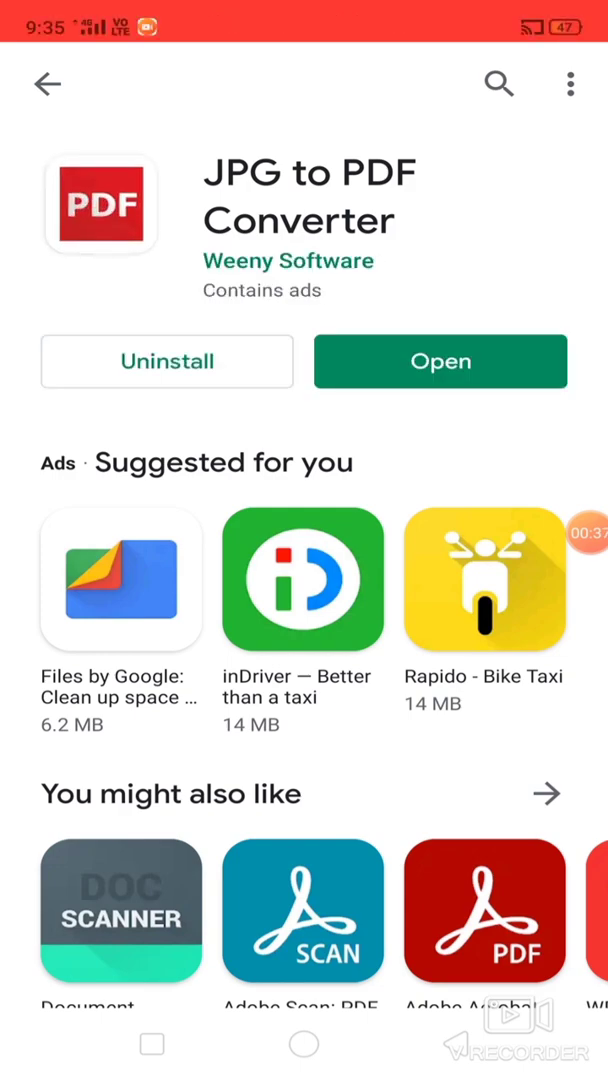
pyautogui.click(440, 360)
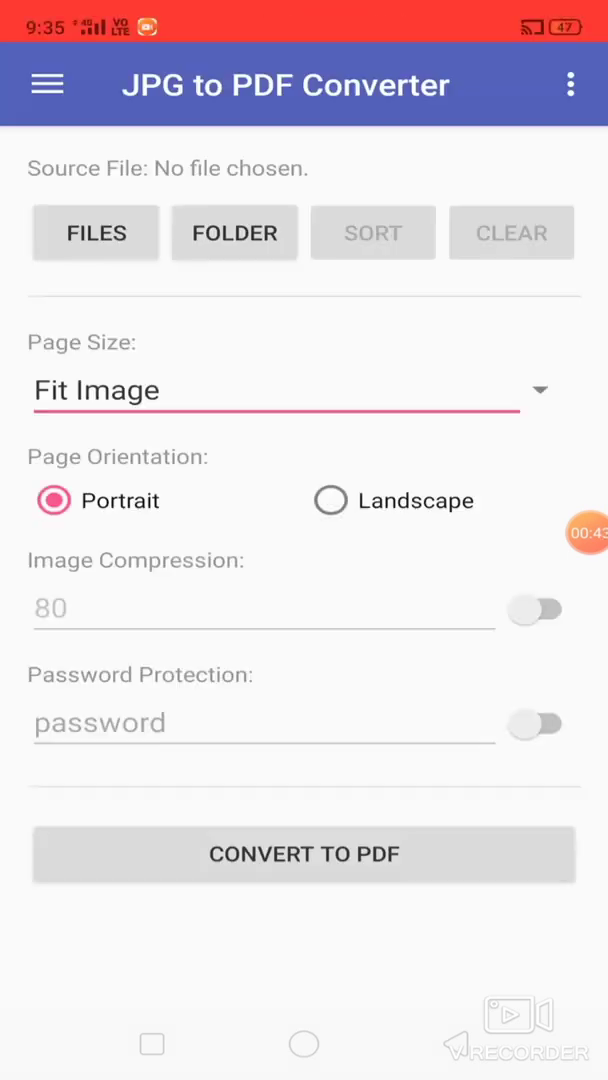
# Allow photo access and load six handwritten-page photos from the gallery as source files.
pyautogui.click(96, 232)
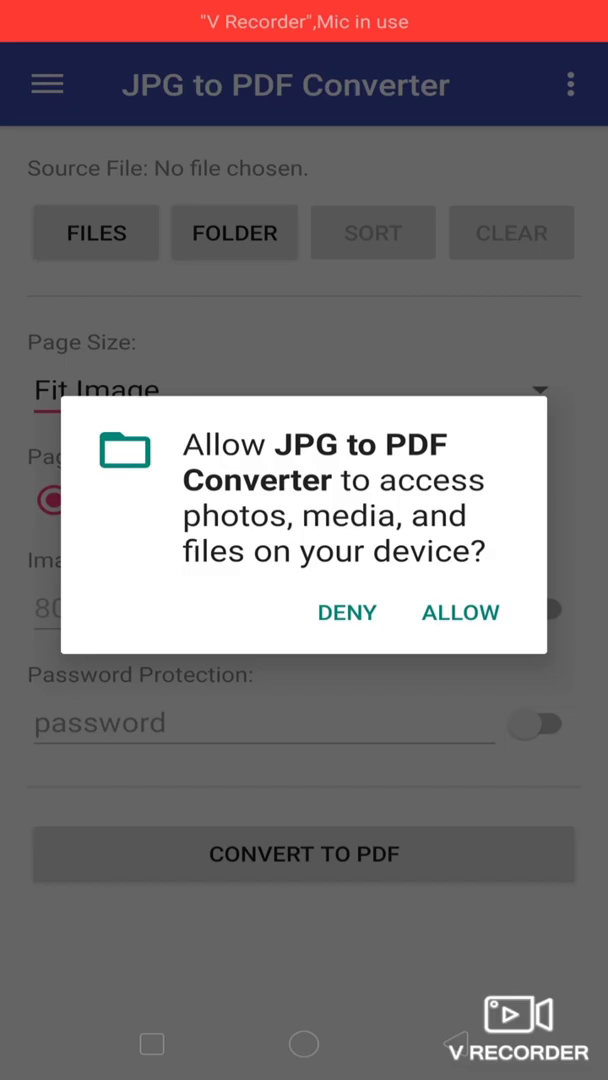
pyautogui.click(460, 612)
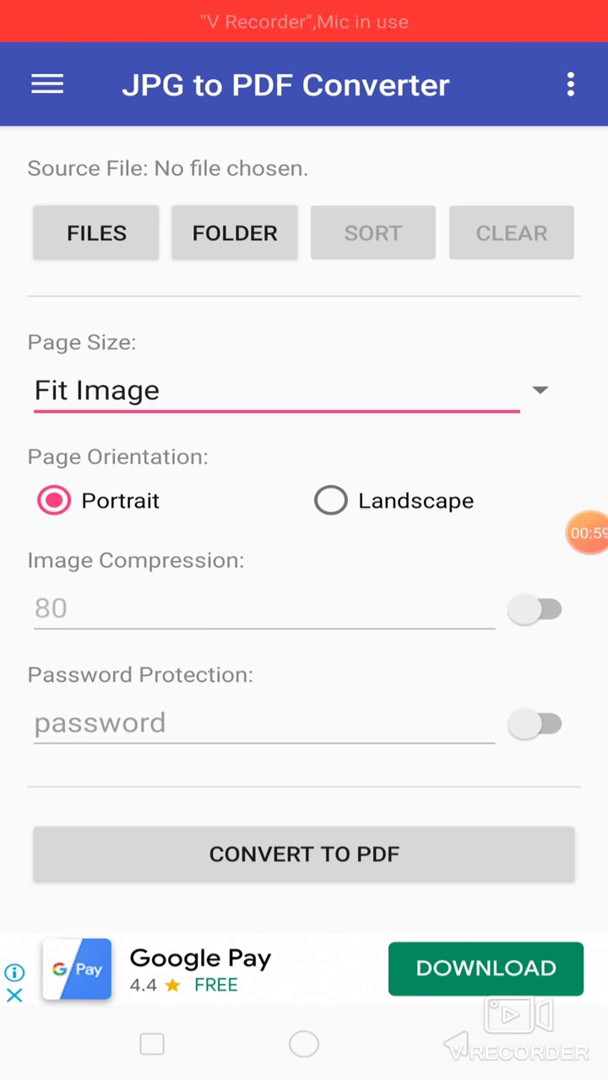
pyautogui.click(96, 232)
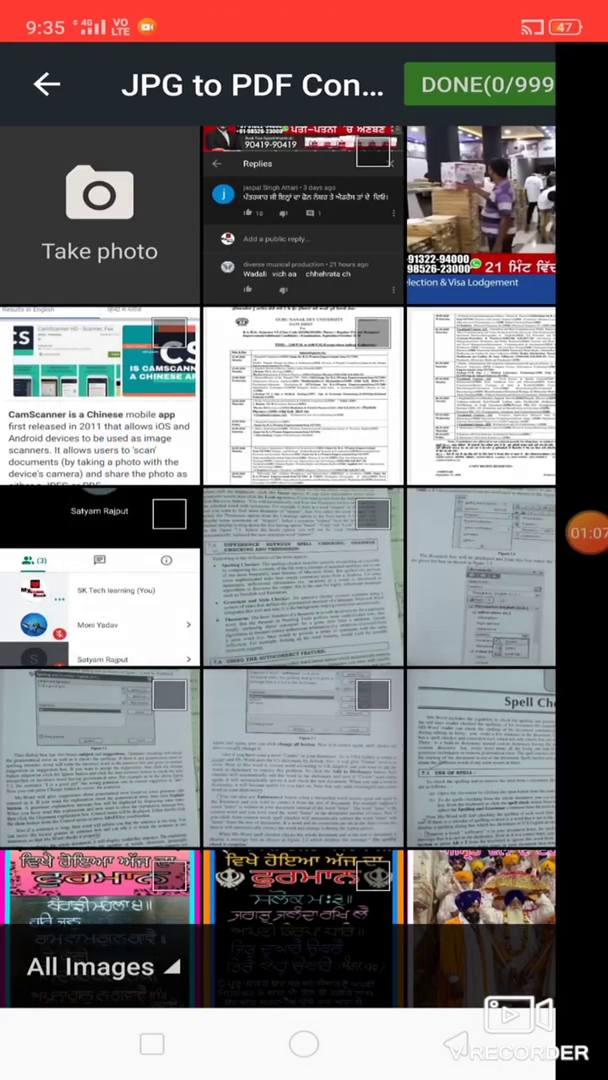
pyautogui.click(100, 210)
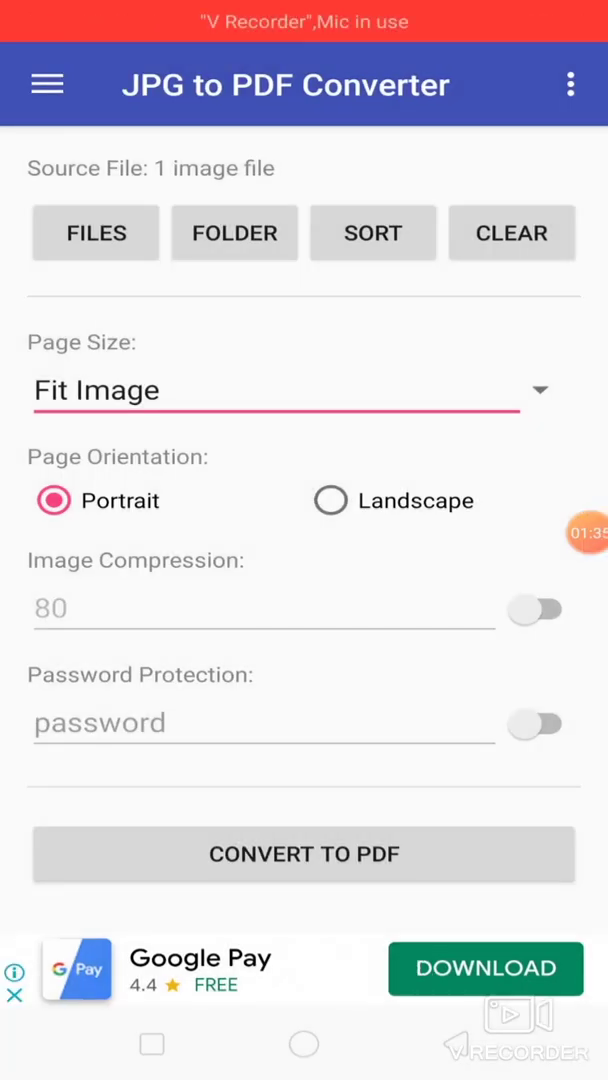
pyautogui.click(96, 232)
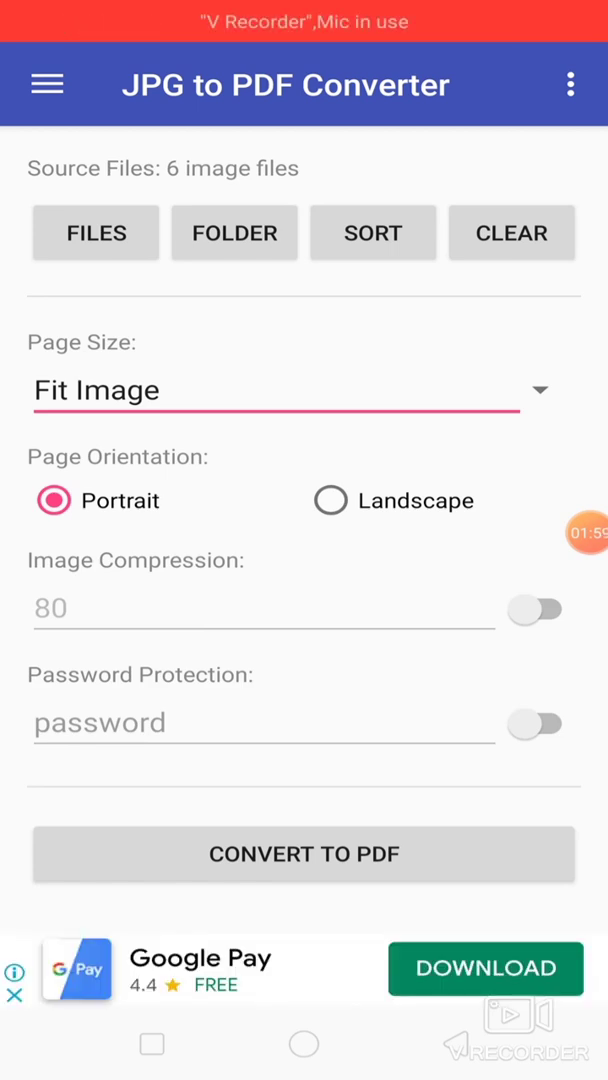
# Convert the six images to a PDF and download a copy to the device.
pyautogui.click(304, 854)
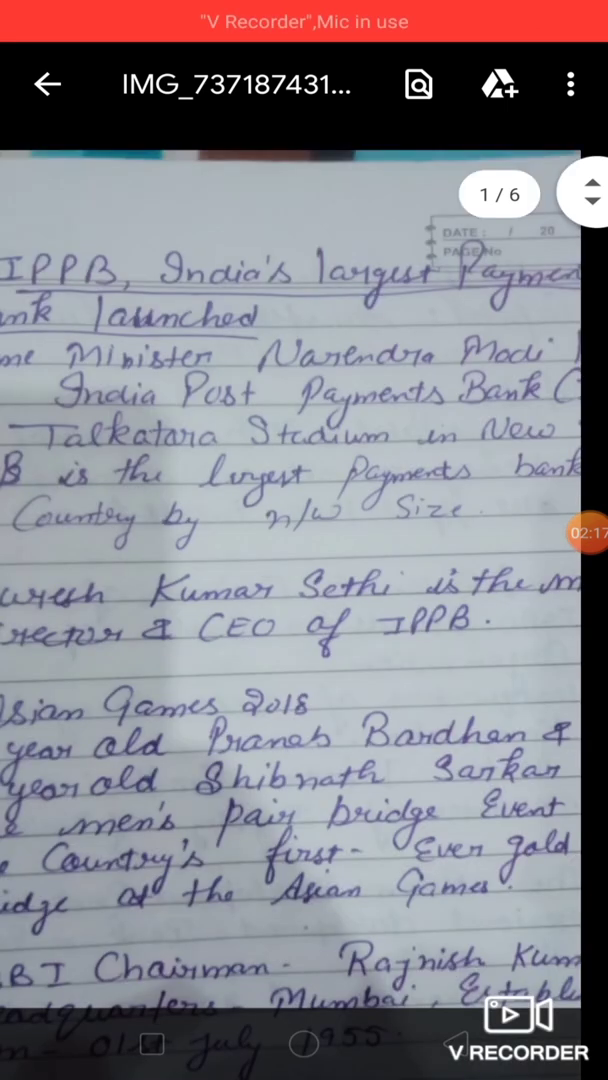
pyautogui.click(568, 84)
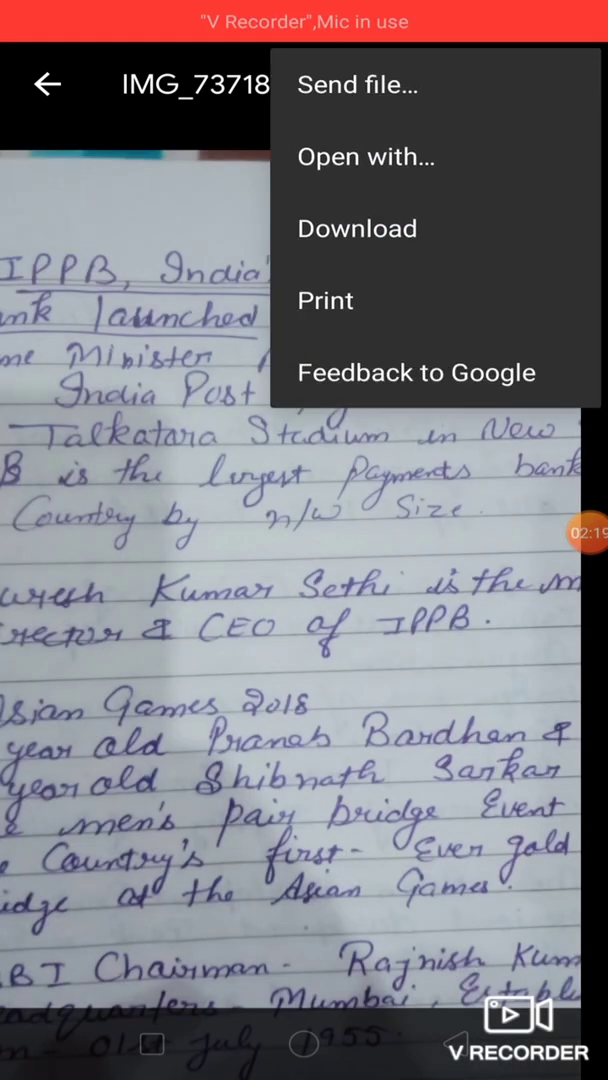
pyautogui.click(356, 228)
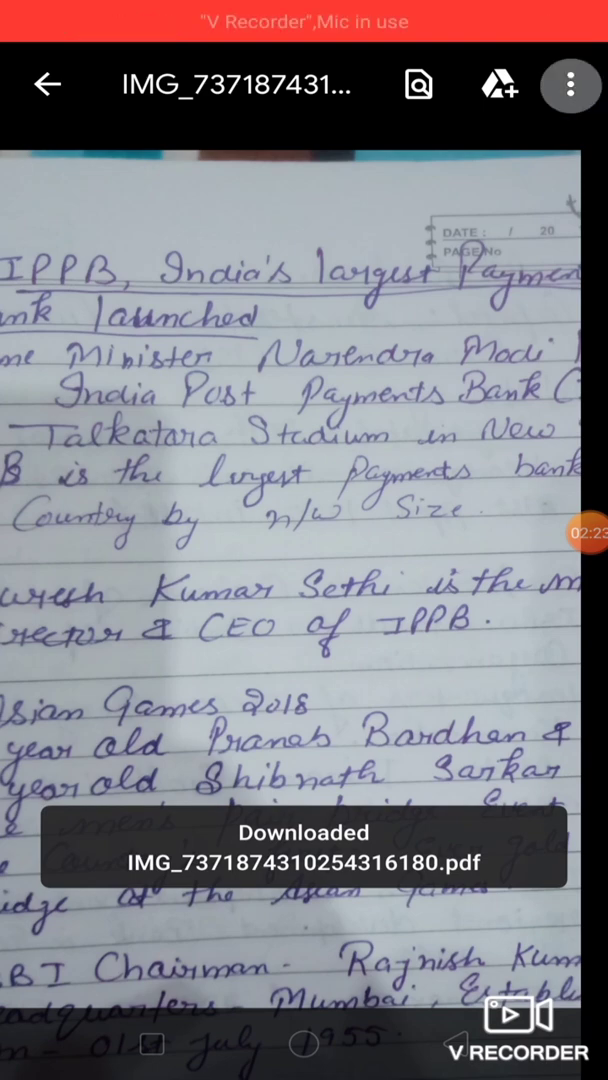
# Bring up the share sheet for the new PDF via Send file.
pyautogui.click(570, 84)
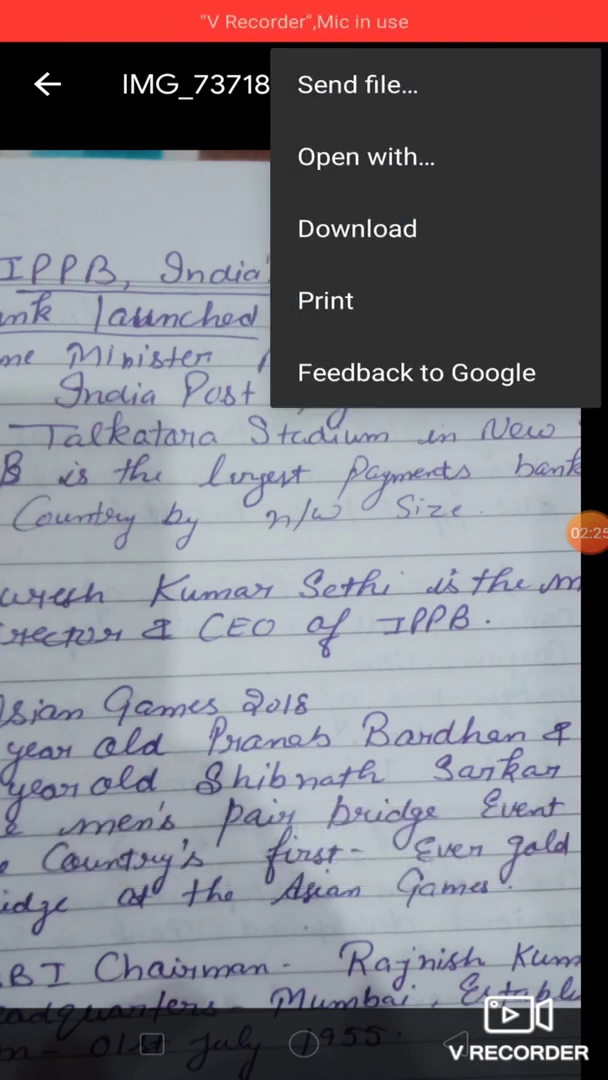
pyautogui.click(356, 84)
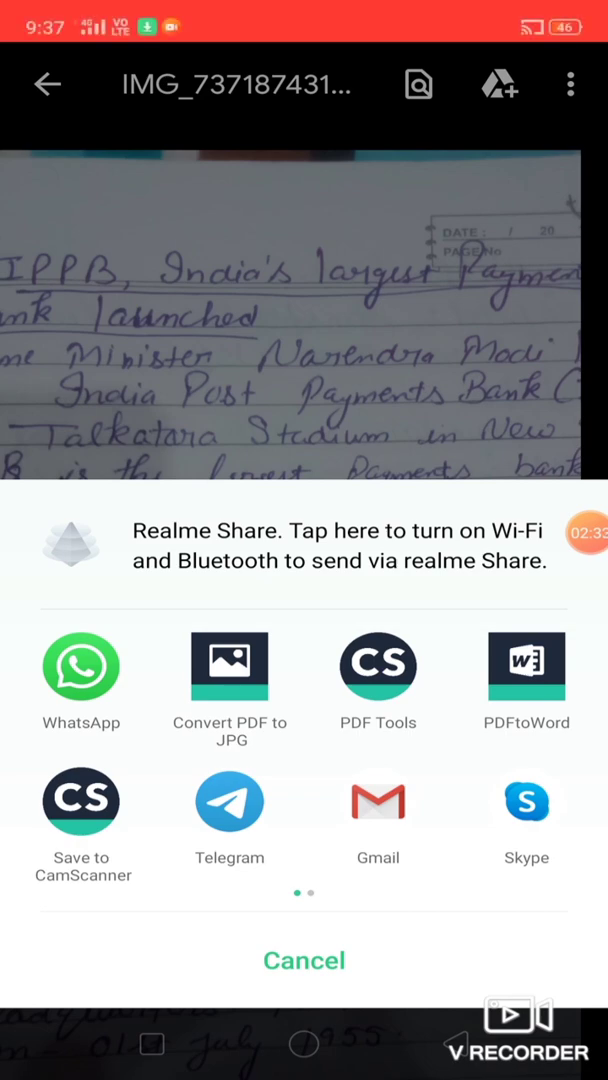
# Share to Gmail, begin the recipient with 'h', pick the suggestion and preview the attached PDF.
pyautogui.click(378, 800)
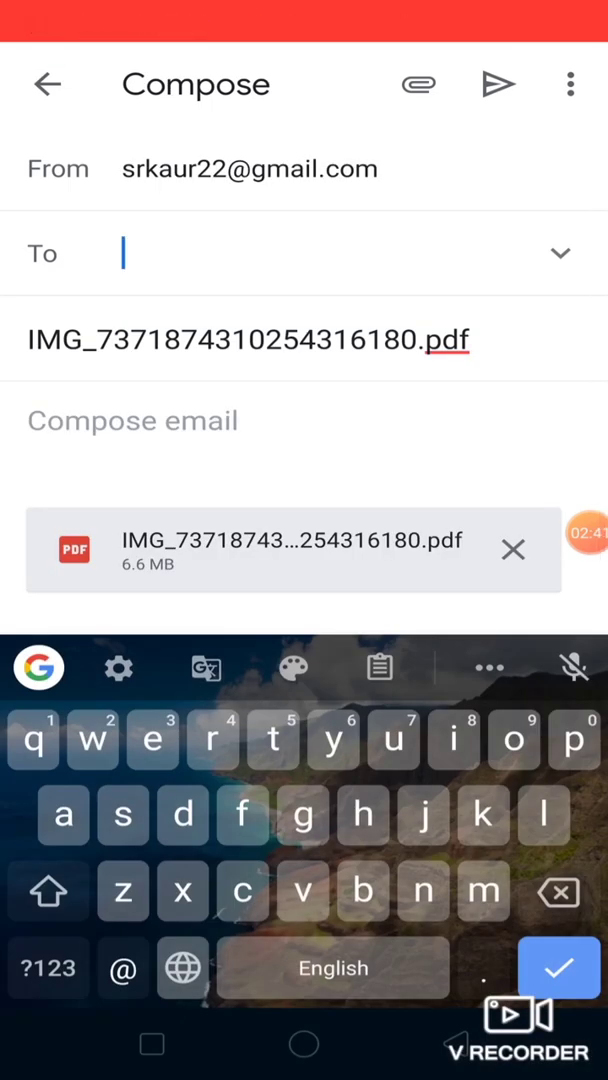
pyautogui.write('h')
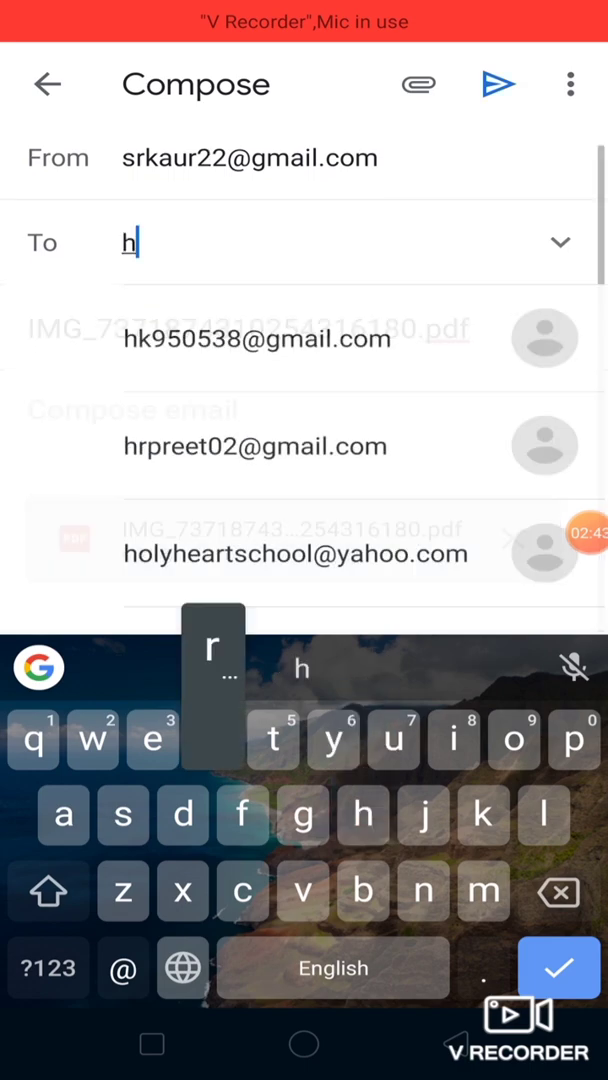
pyautogui.click(256, 446)
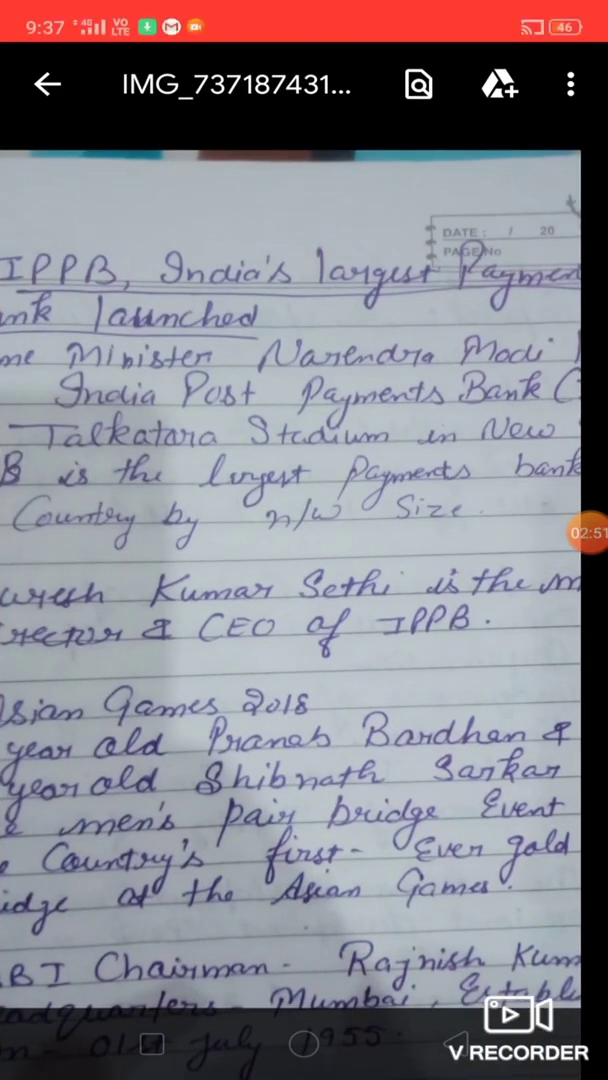
# Send the PDF to a WhatsApp contact's chat, then go back to the phone's app drawer.
pyautogui.click(570, 84)
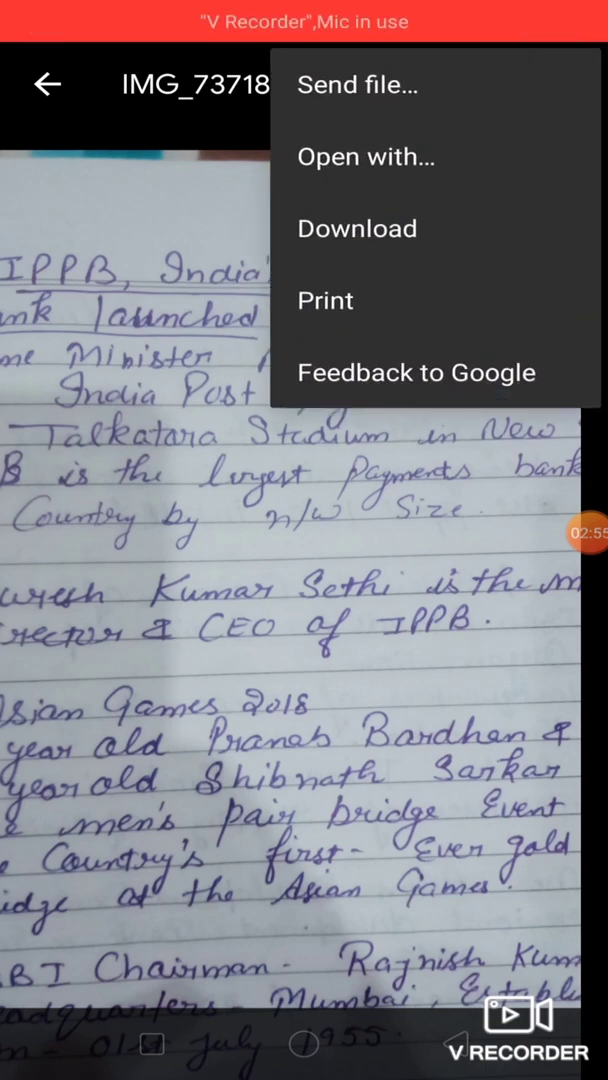
pyautogui.click(356, 84)
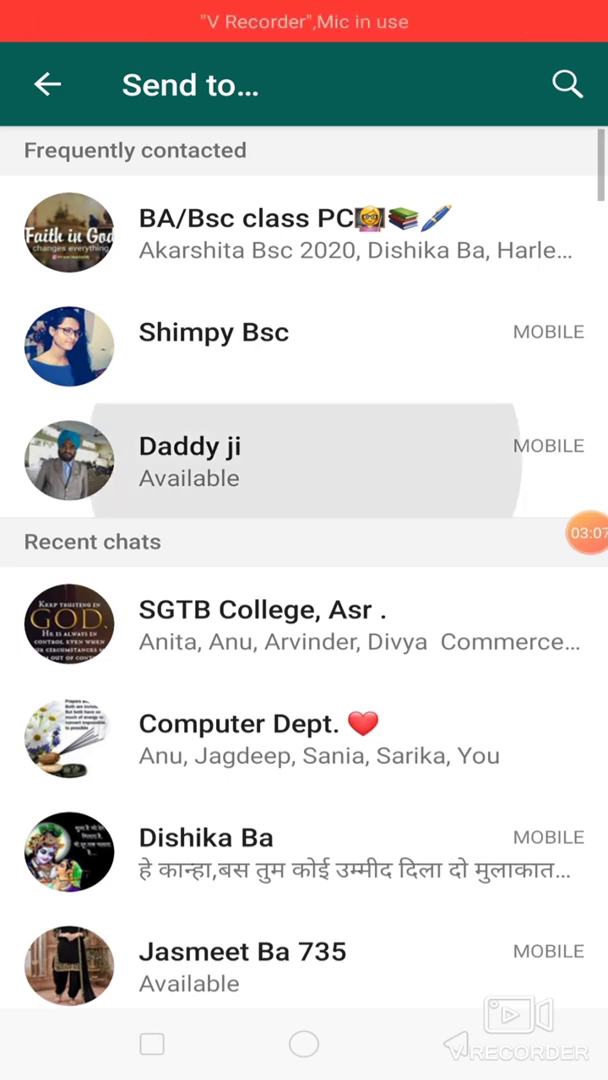
pyautogui.click(188, 460)
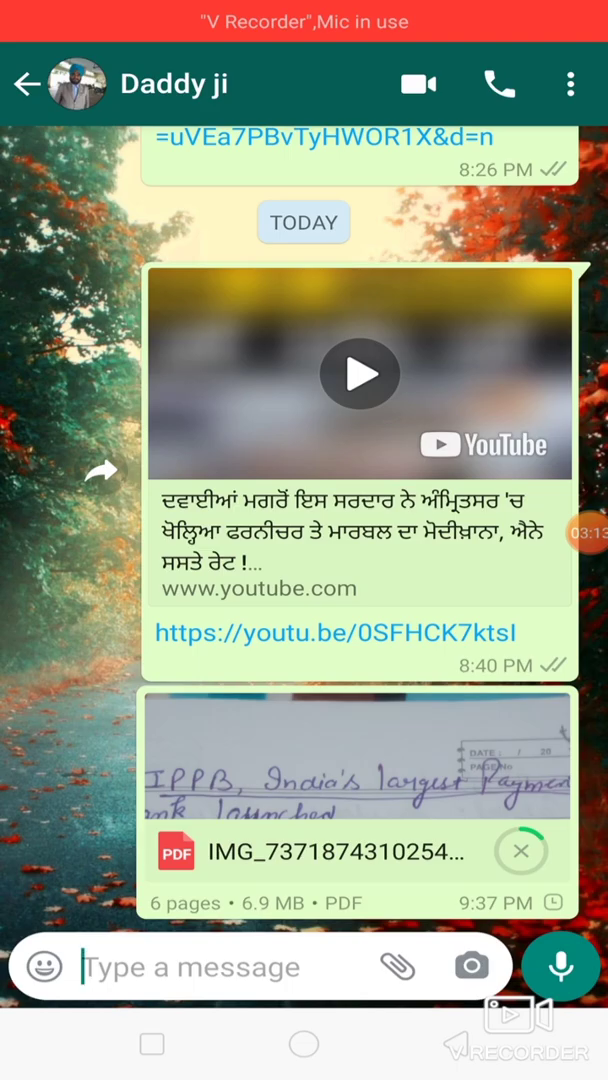
pyautogui.click(28, 84)
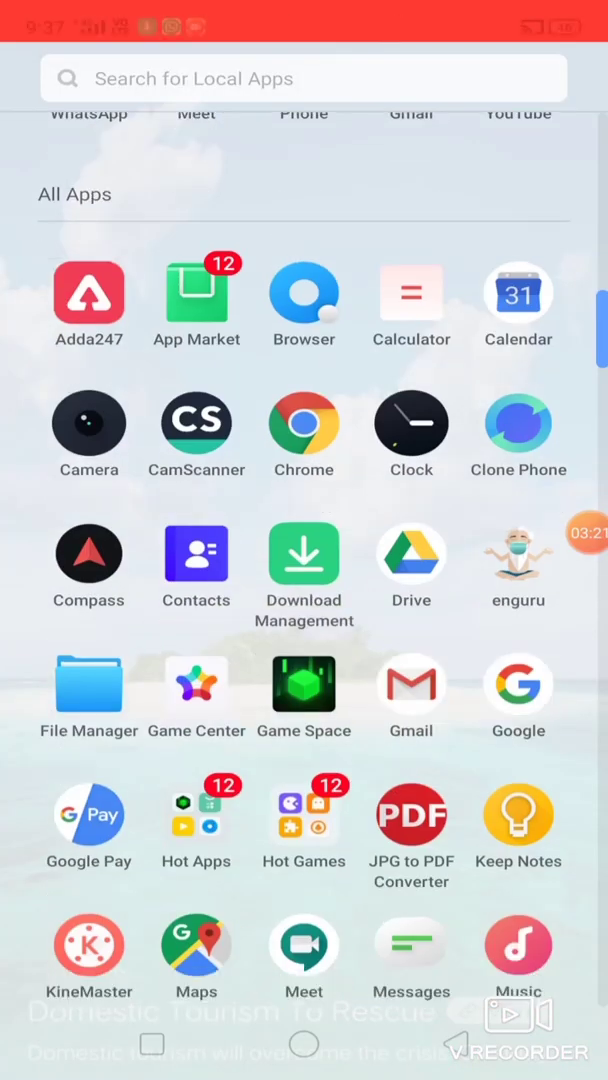
# Search the app drawer for 'CS', launch CamScanner and open the dated document of scanned pages.
pyautogui.scroll(-3)
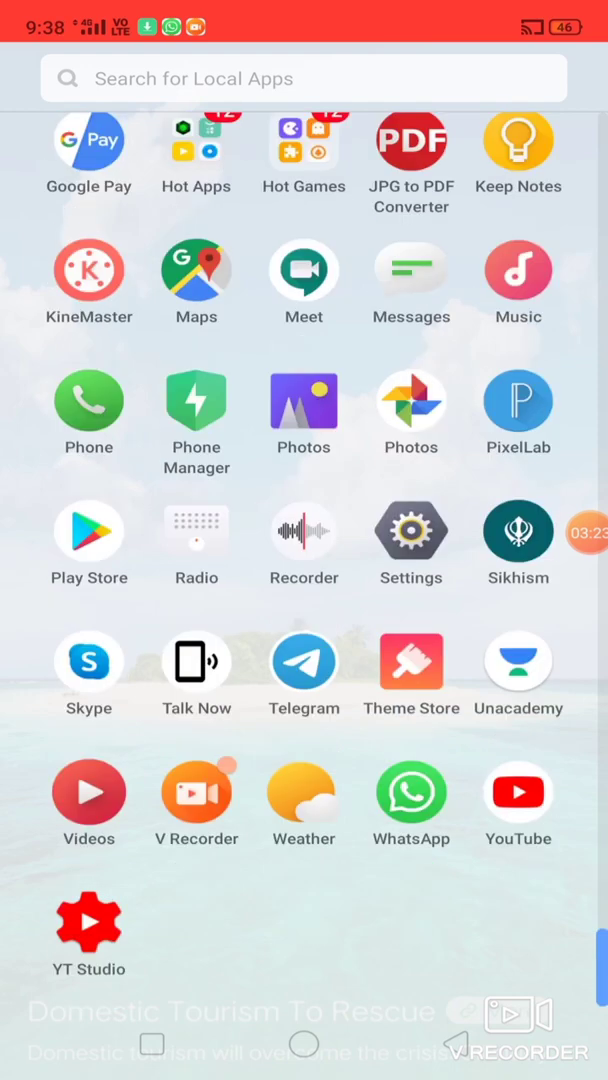
pyautogui.click(300, 78)
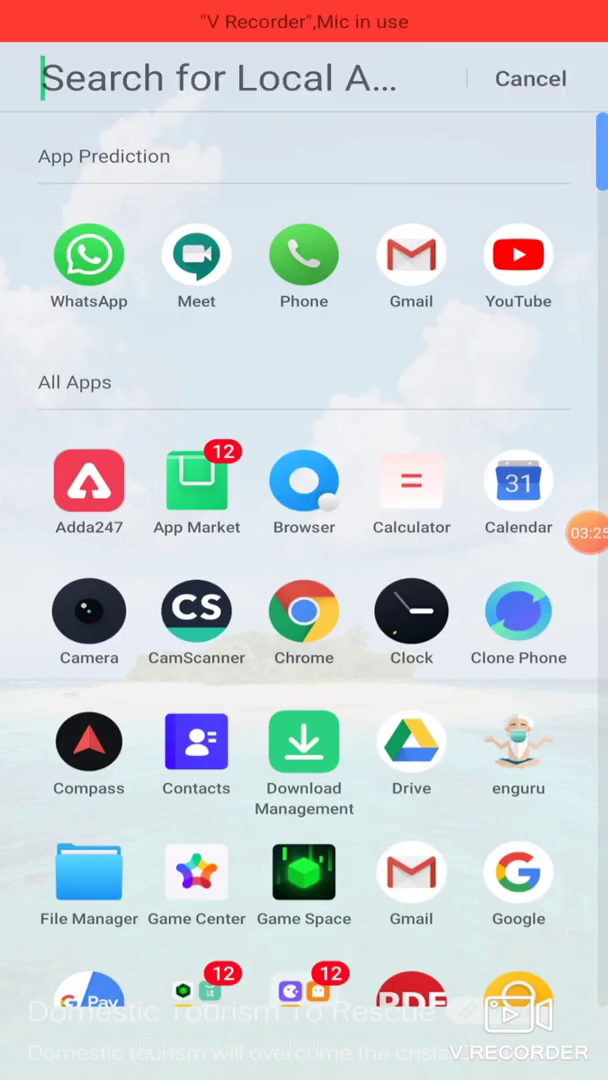
pyautogui.write('CS')
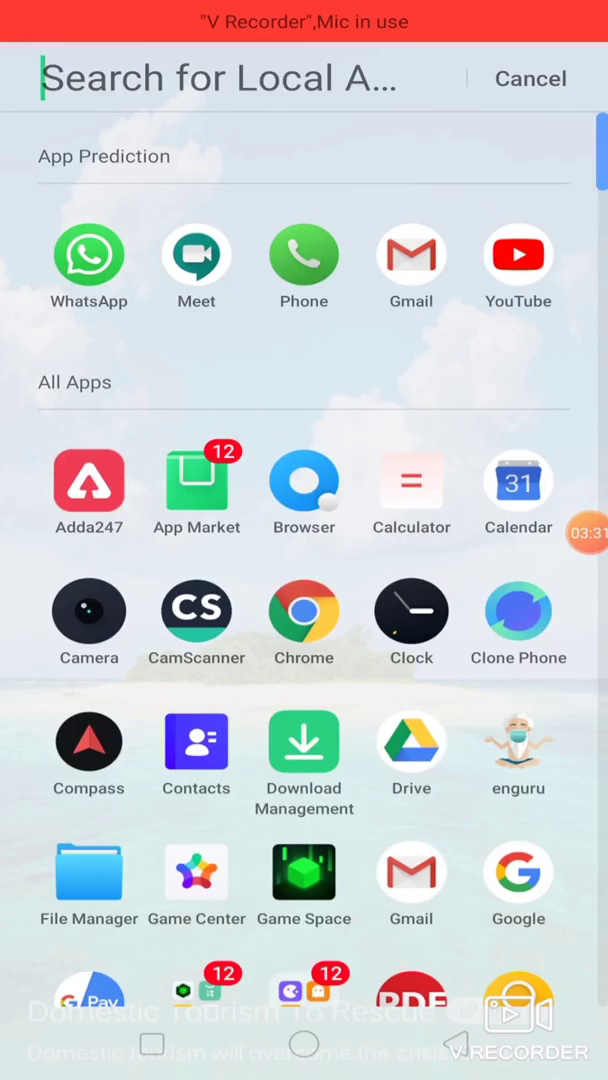
pyautogui.click(196, 610)
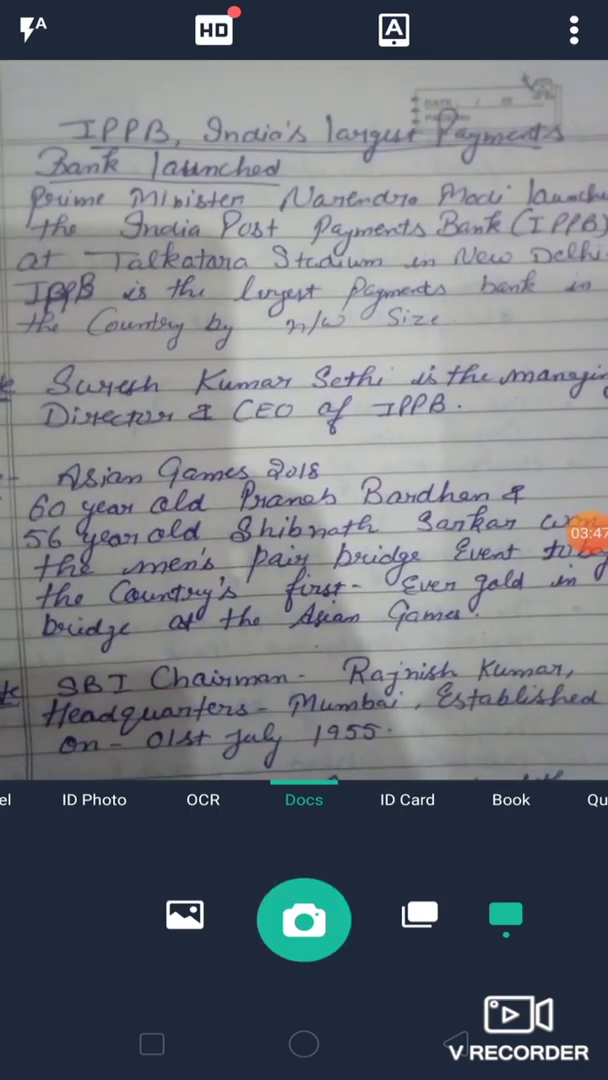
pyautogui.click(304, 920)
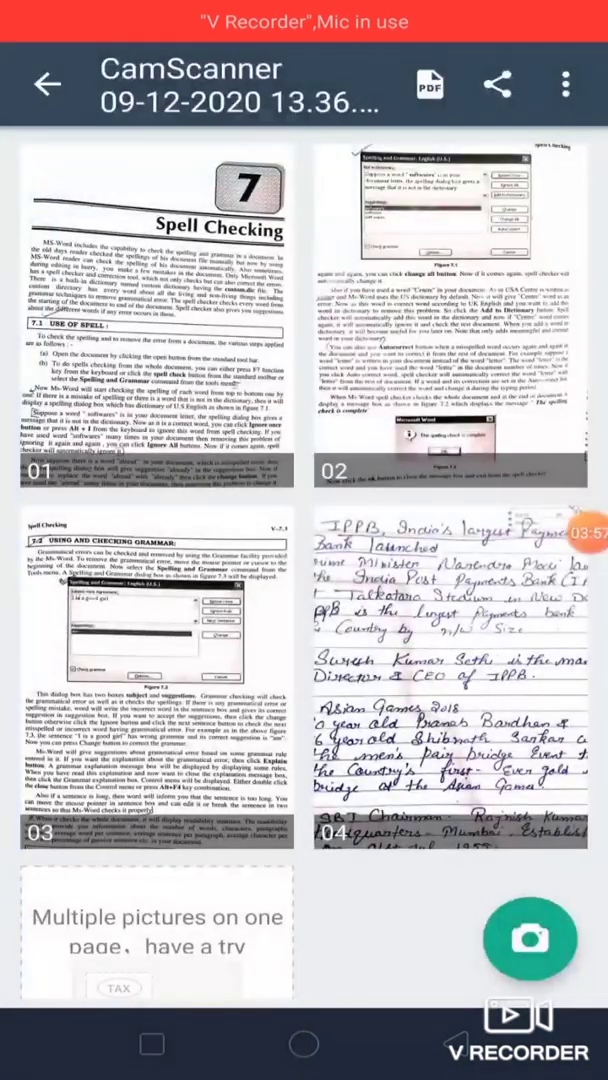
# Capture and save an enhanced scan of the handwritten page, then select all five pages to share as PDF.
pyautogui.click(528, 940)
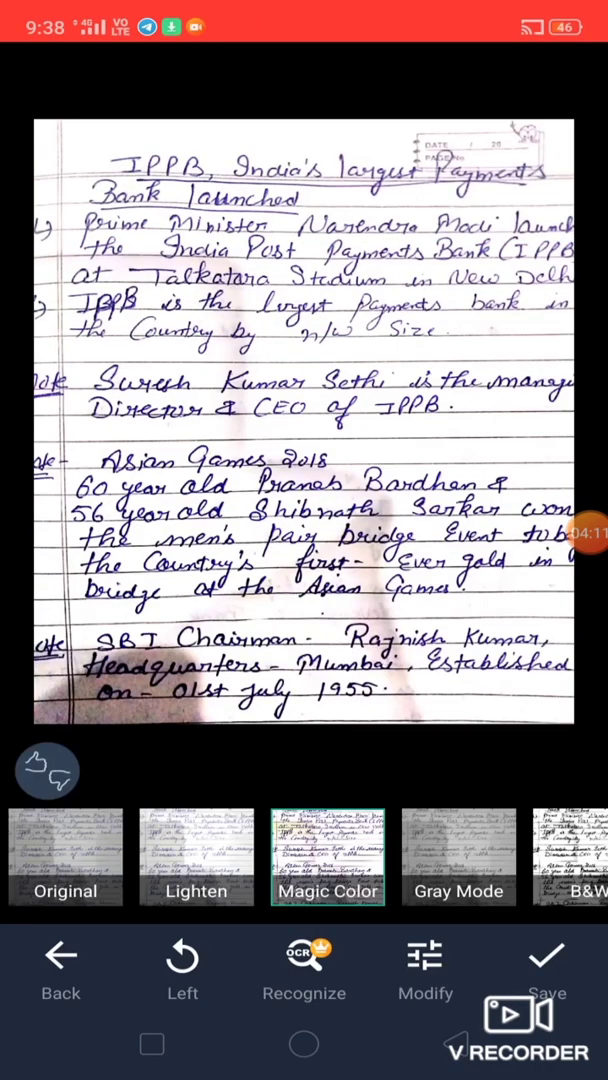
pyautogui.click(548, 964)
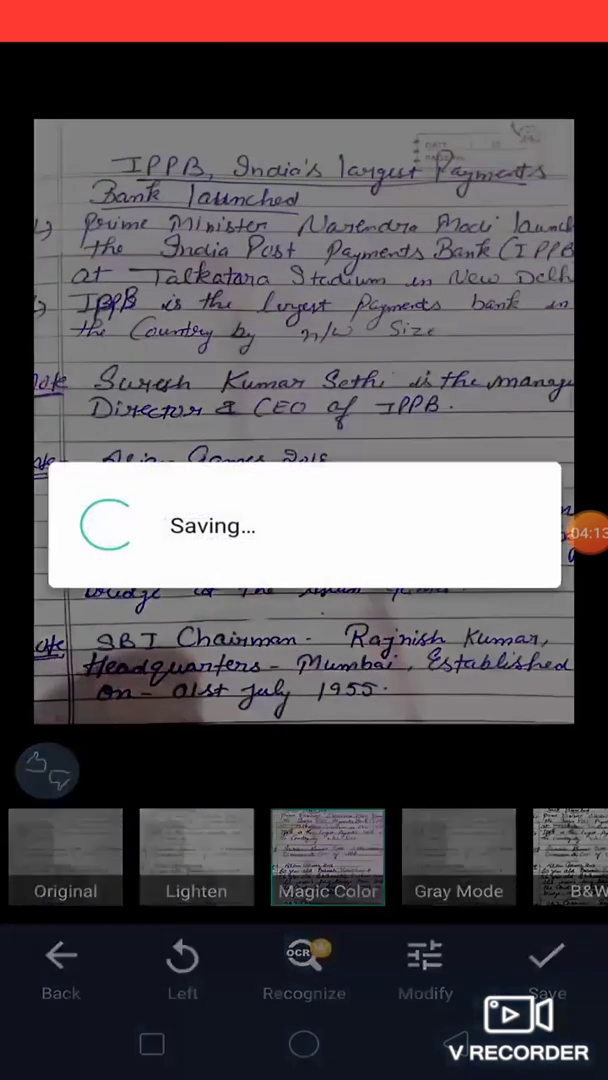
pyautogui.click(546, 956)
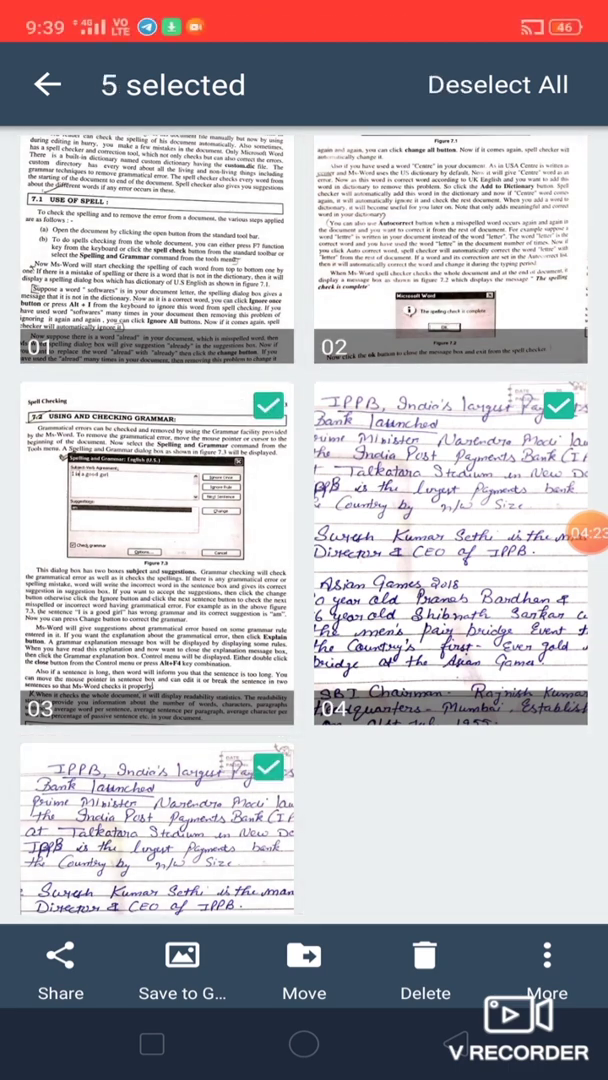
pyautogui.click(60, 970)
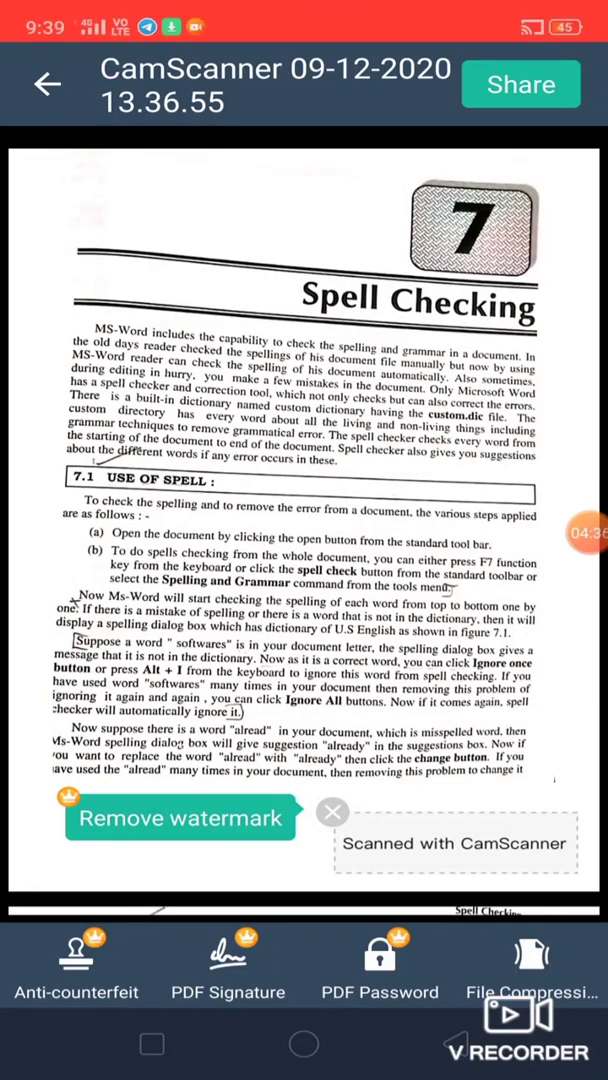
# Share the five-page PDF to bring up the Share via sheet of apps like Gmail, WhatsApp and Drive.
pyautogui.click(520, 84)
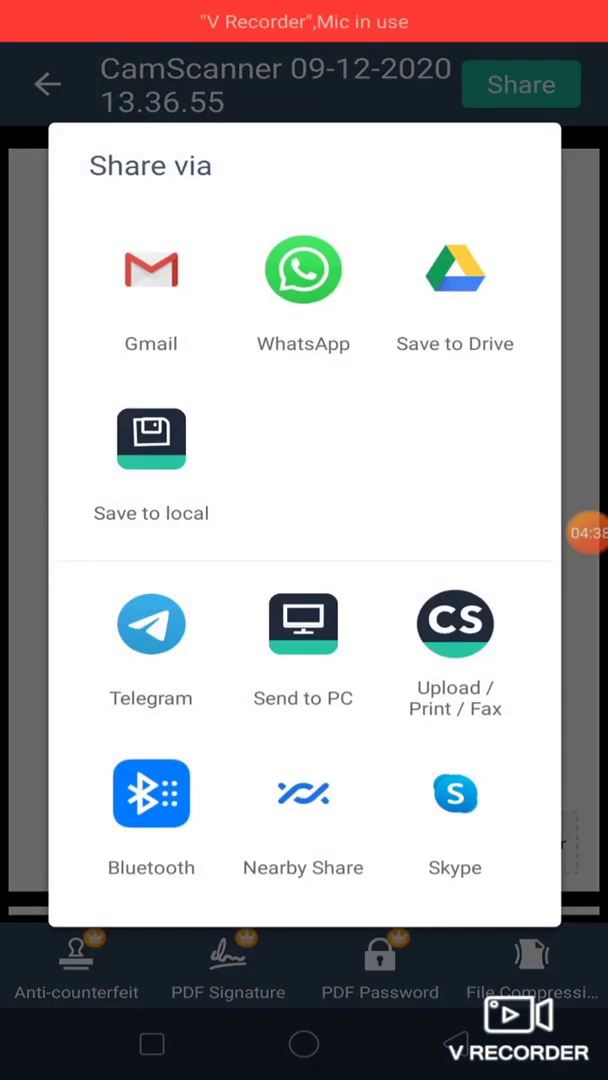